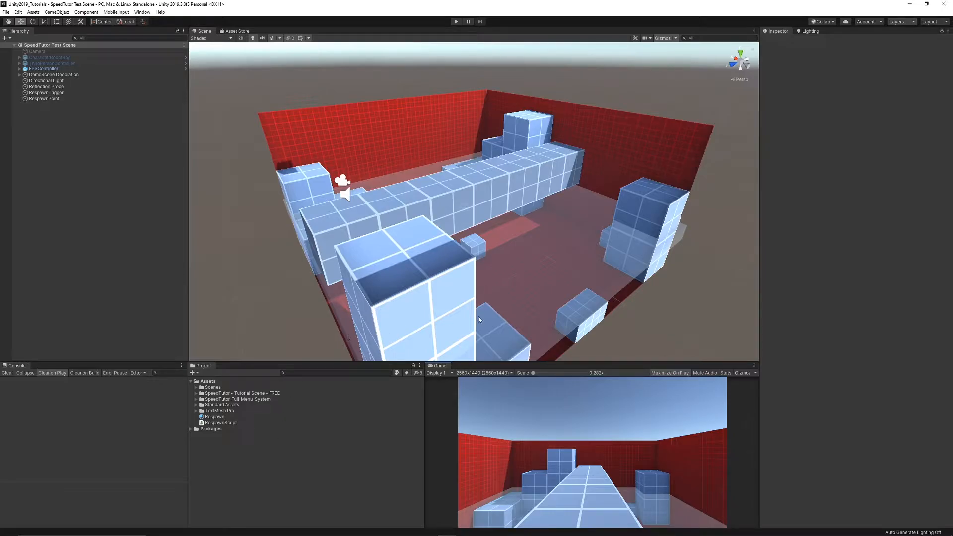
mouse_move(327, 292)
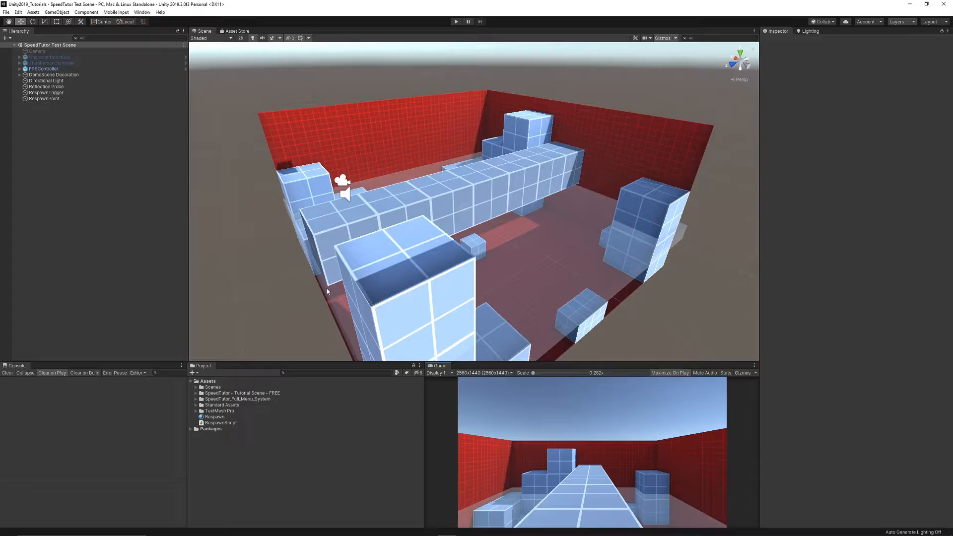
mouse_move(290, 317)
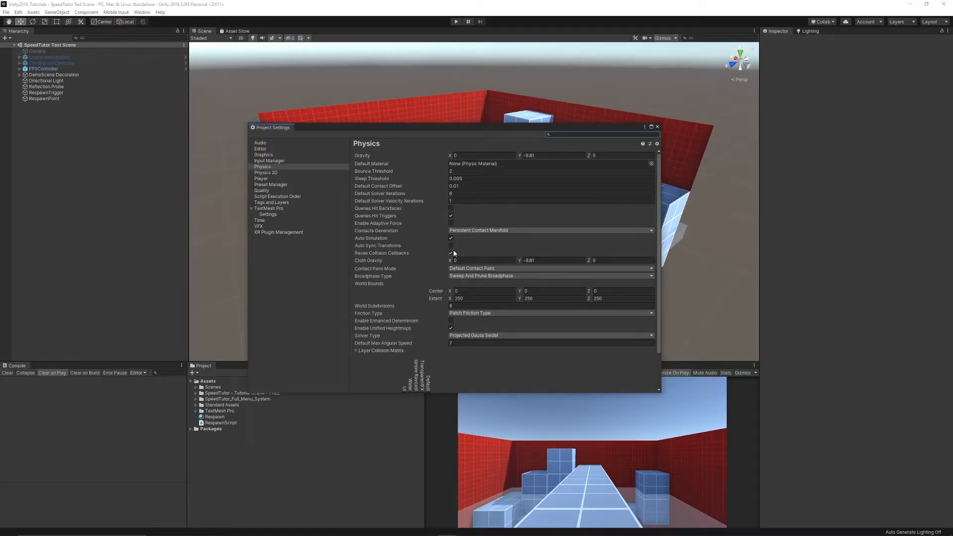
In Physics settings, turn off Reuse Collision Callbacks and leave Auto Sync Transforms unticked
left_click(451, 252)
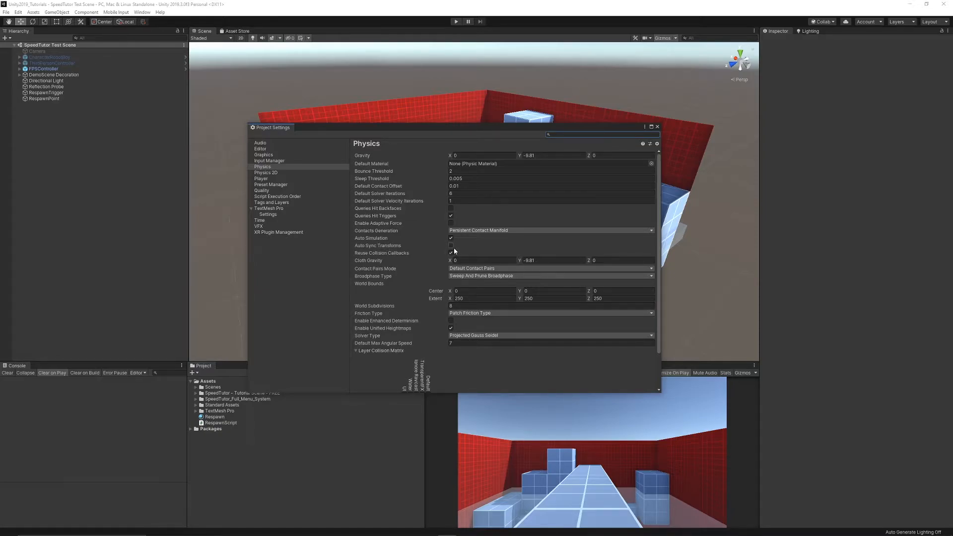
left_click(451, 237)
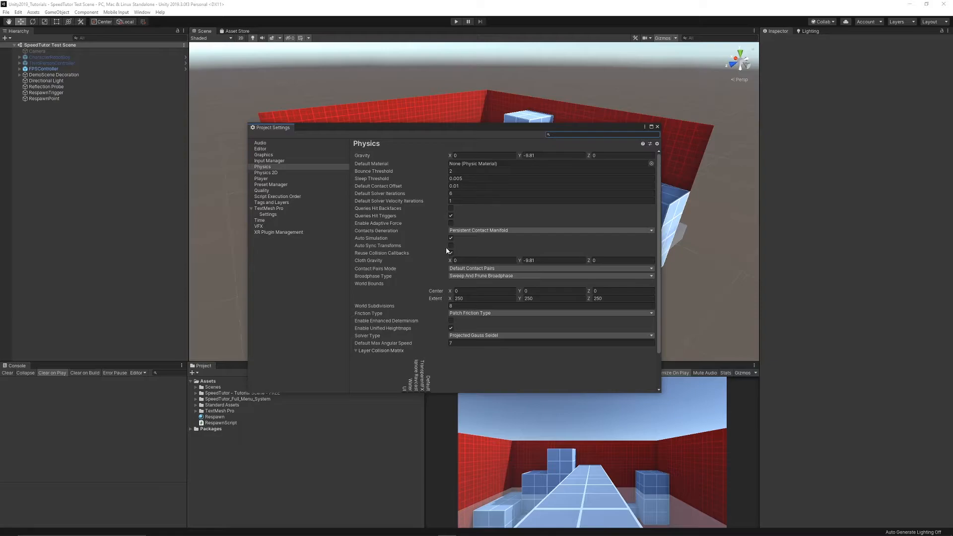
mouse_move(450, 247)
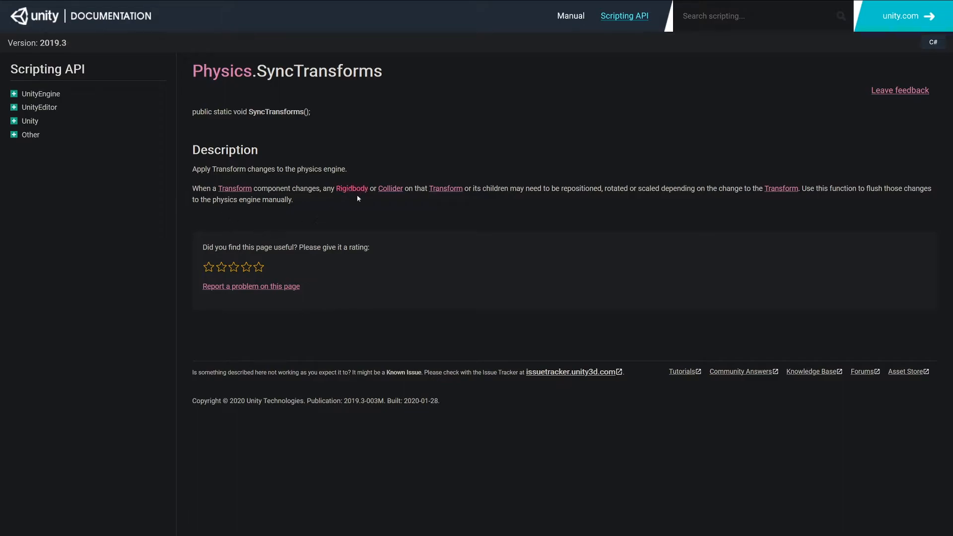
mouse_move(426, 202)
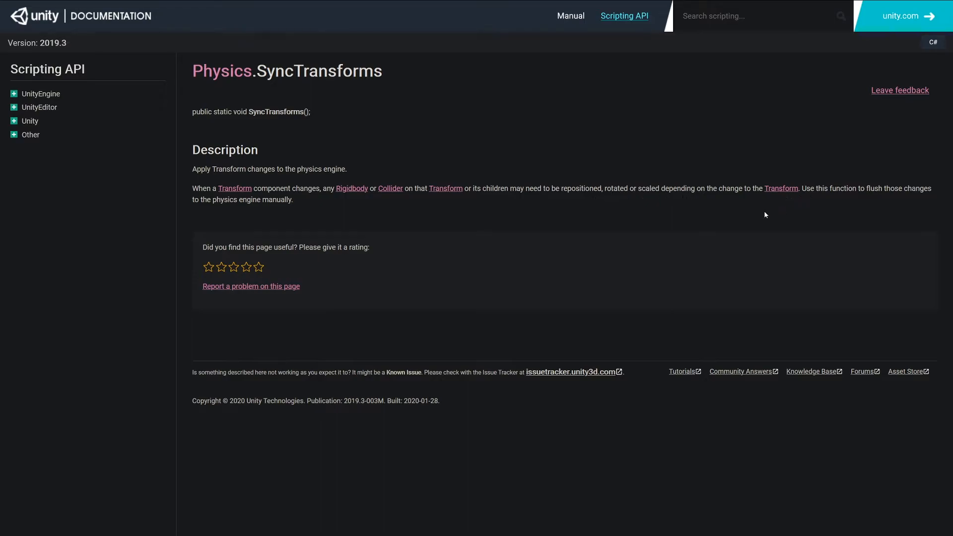
mouse_move(498, 264)
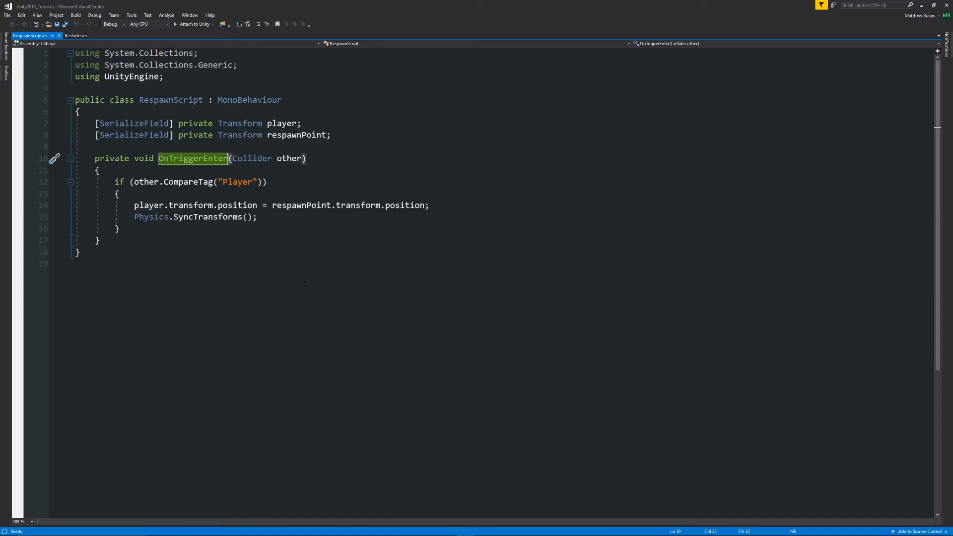
mouse_move(182, 217)
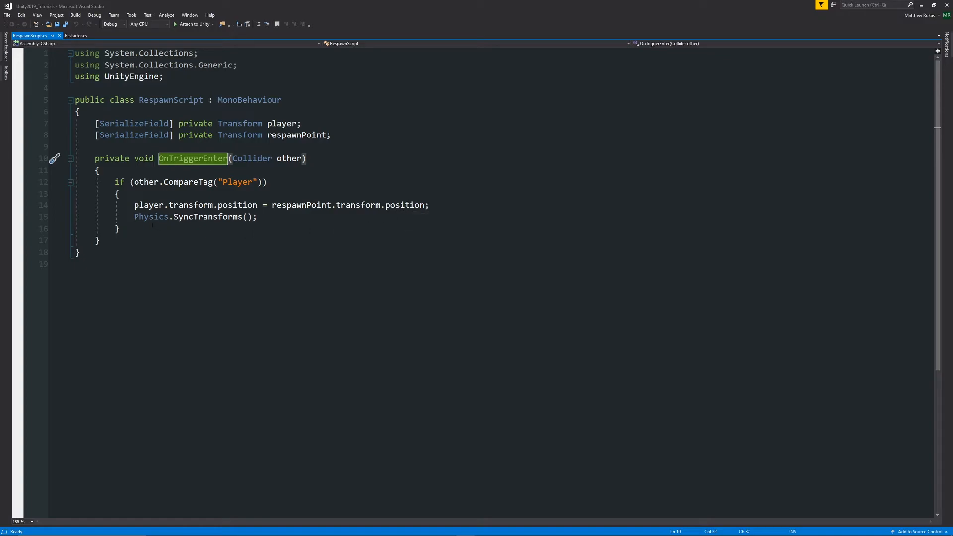
double_click(151, 217)
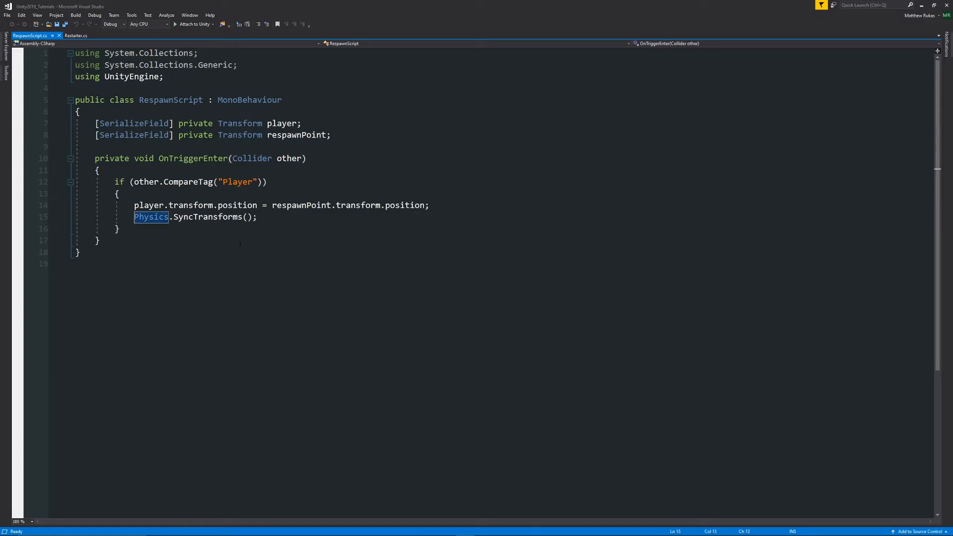